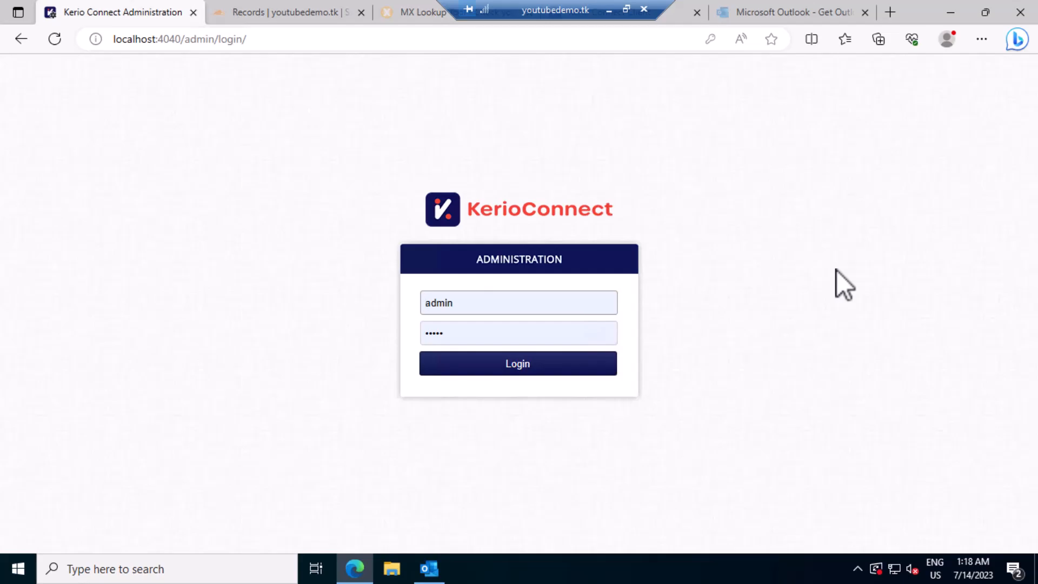
mouse_move(605, 337)
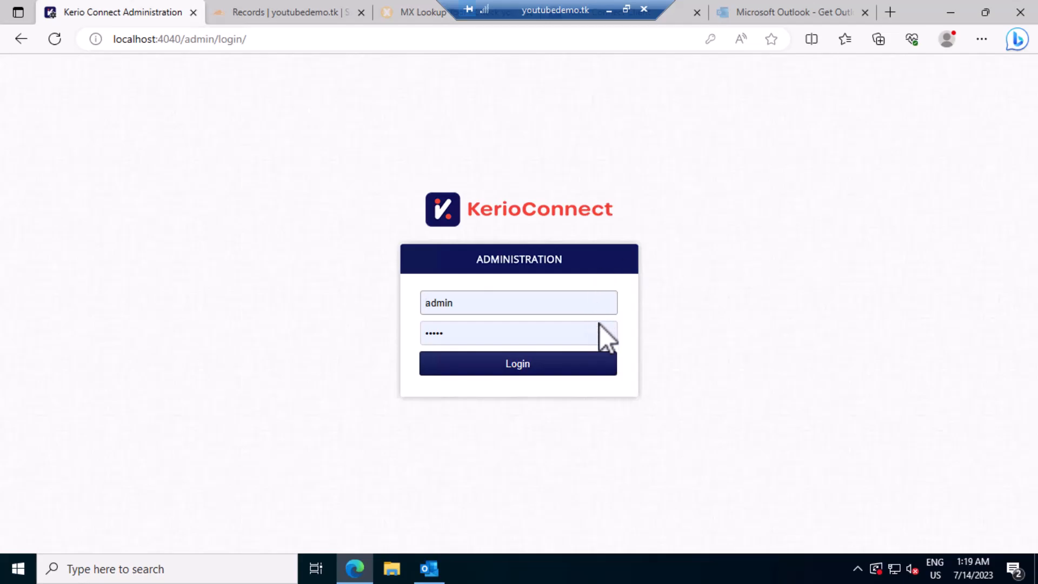
Step: Sign in, reach the Antivirus settings, run Update Now and dismiss the 'Failed to run antivir update' error
left_click(518, 363)
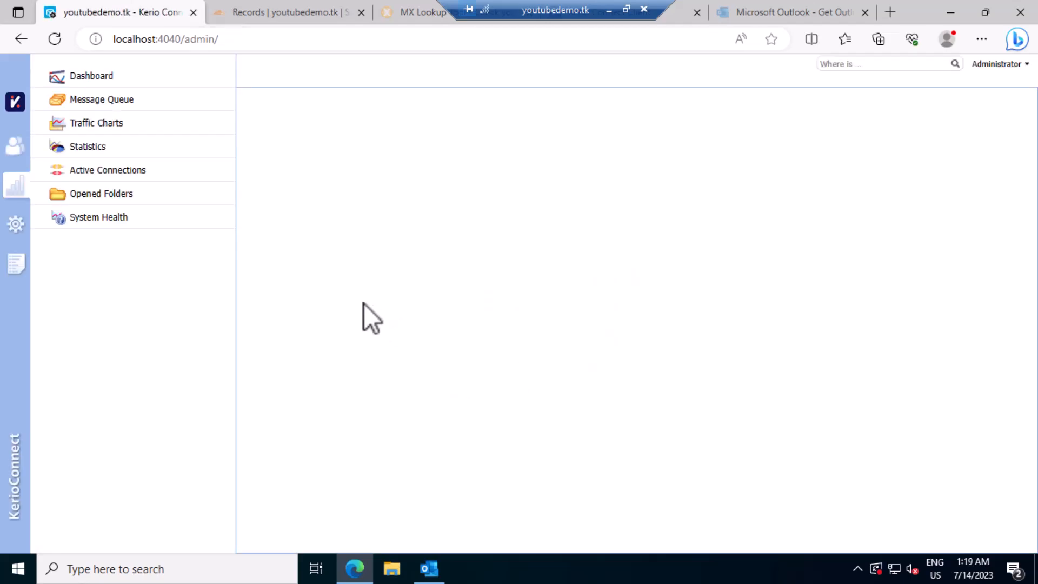
left_click(91, 75)
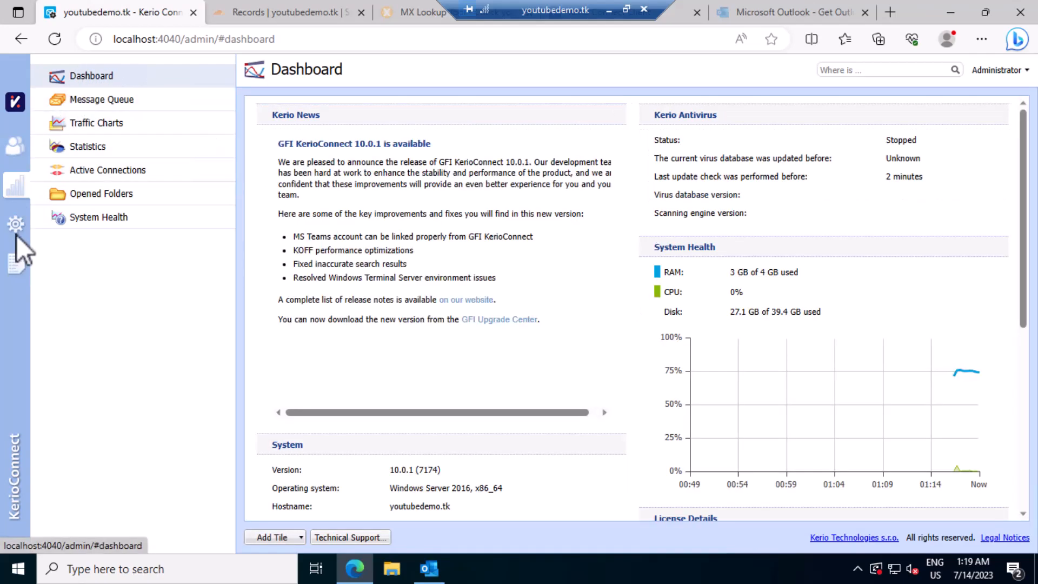
left_click(15, 223)
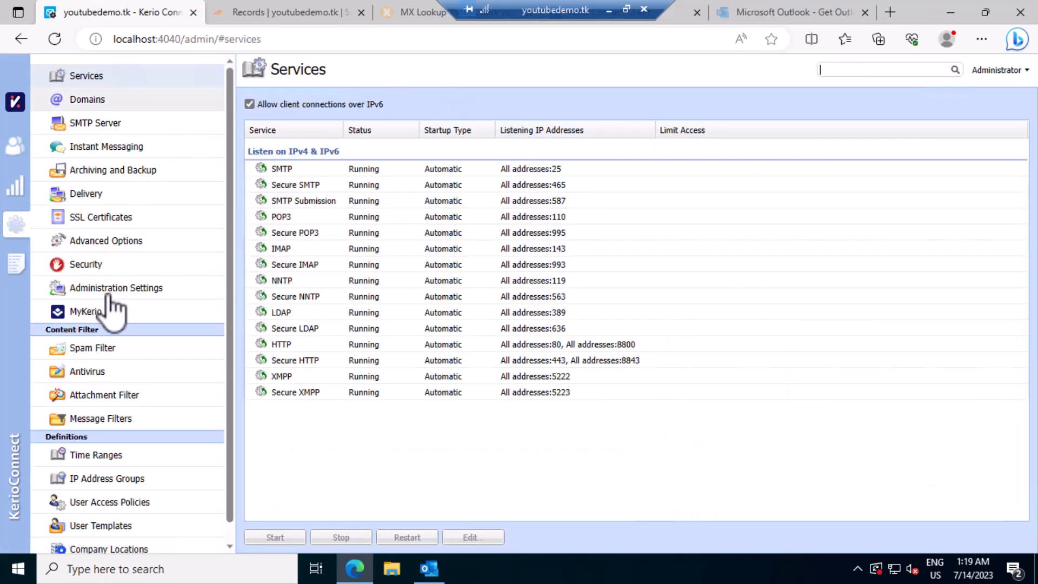
left_click(87, 371)
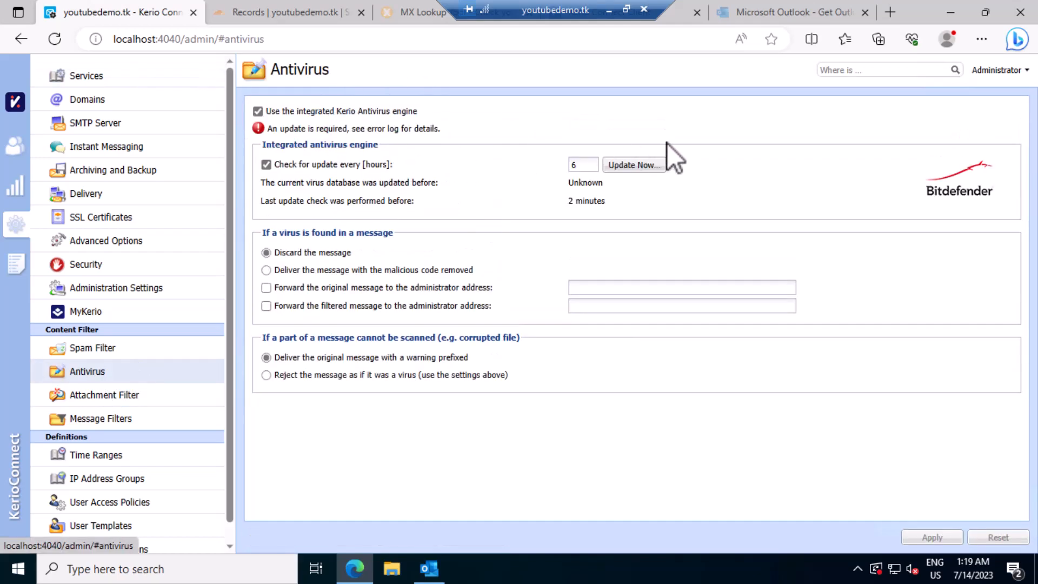
left_click(632, 164)
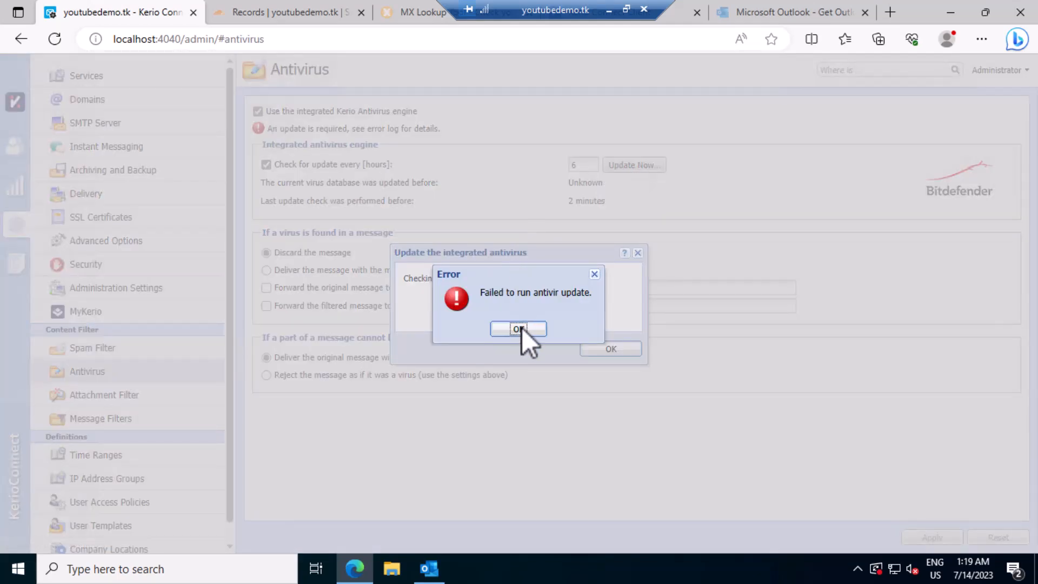
left_click(517, 328)
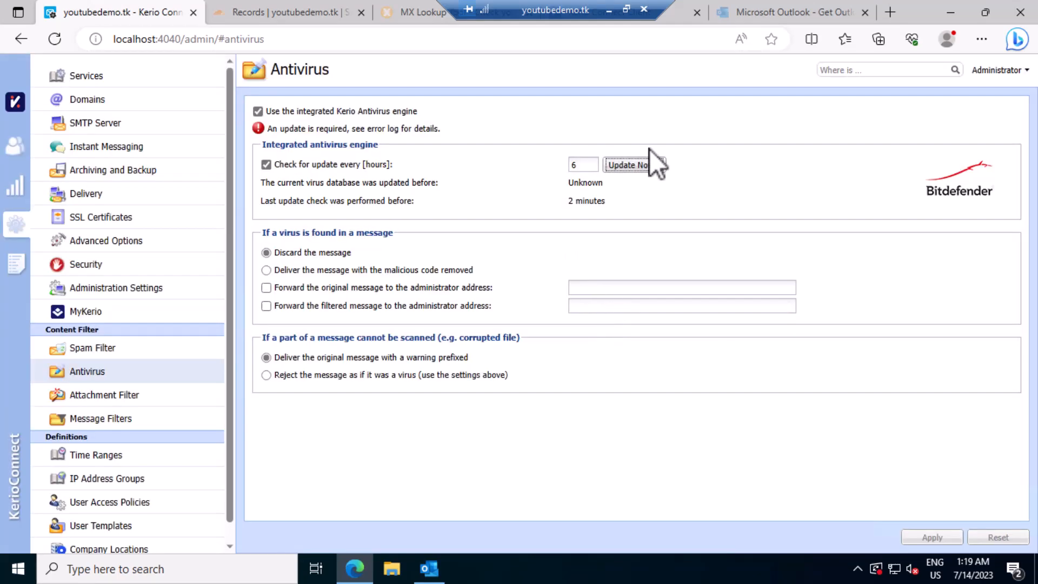
mouse_move(536, 268)
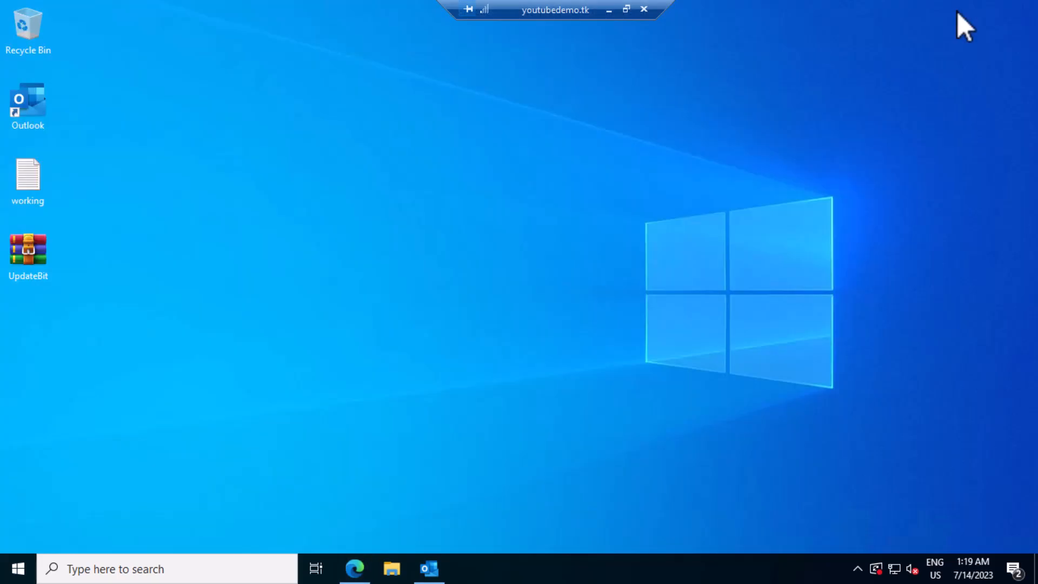
mouse_move(343, 255)
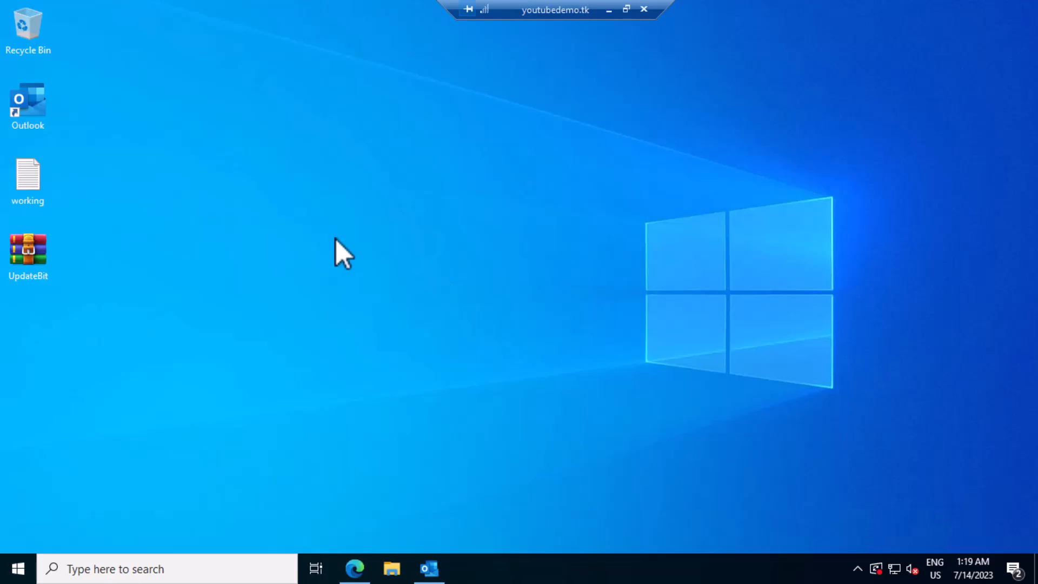
Step: Copy the UpdateBit archive from the desktop via its context menu
right_click(28, 249)
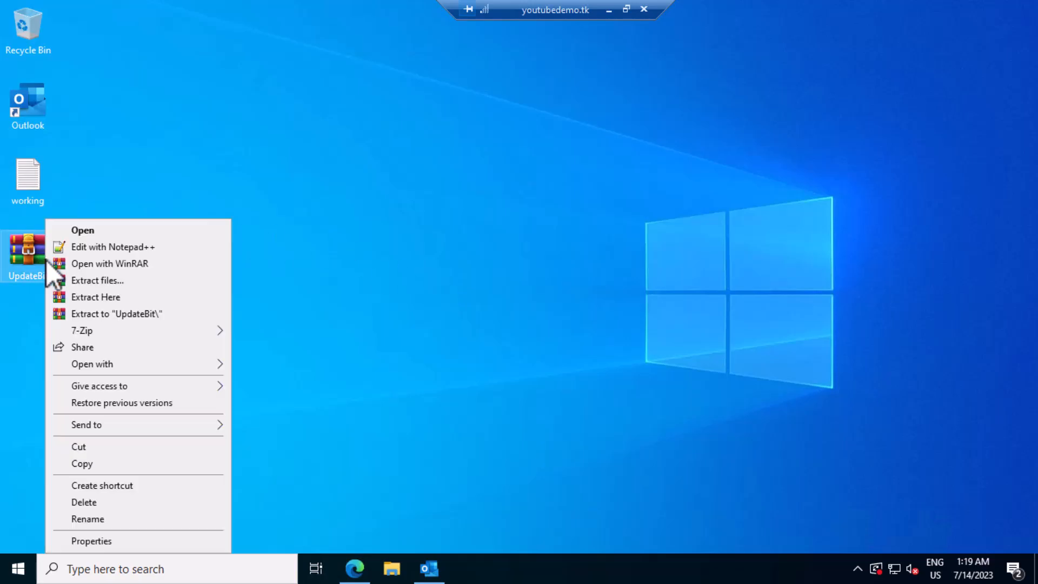
left_click(438, 482)
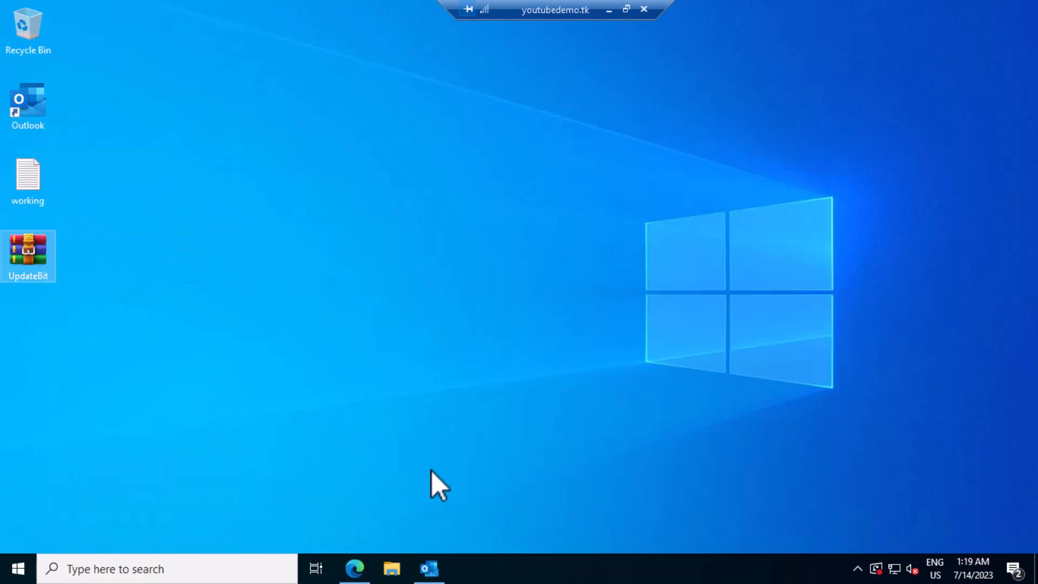
Step: Navigate to C:\Program Files\Kerio\MailServer in File Explorer
left_click(391, 569)
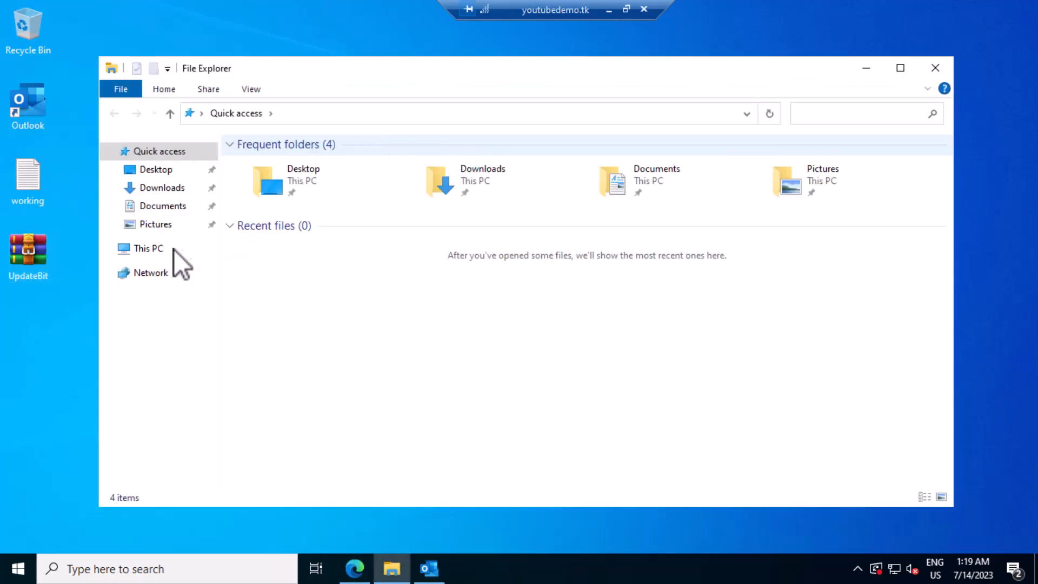
left_click(148, 248)
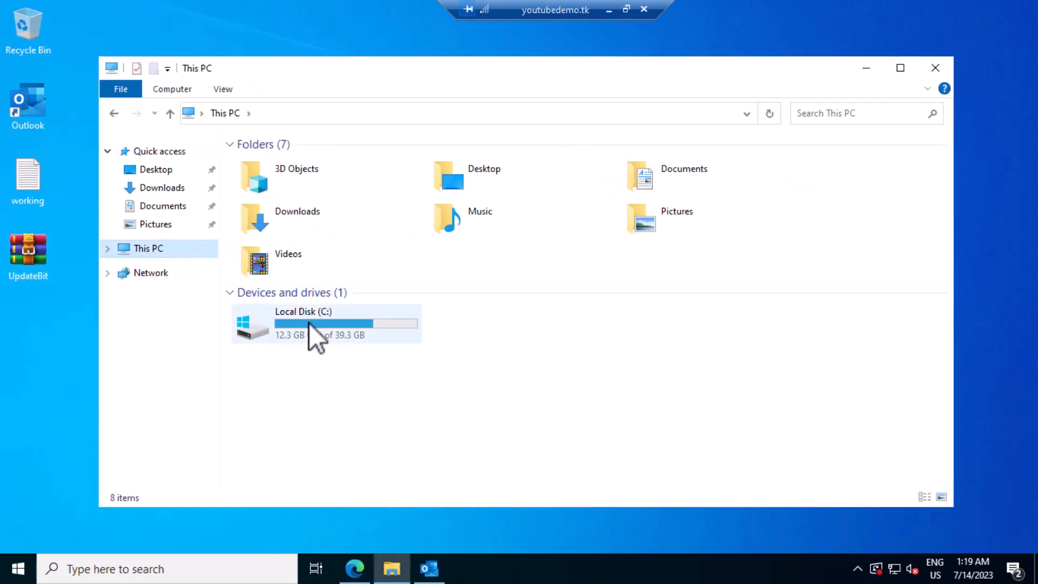
double_click(303, 323)
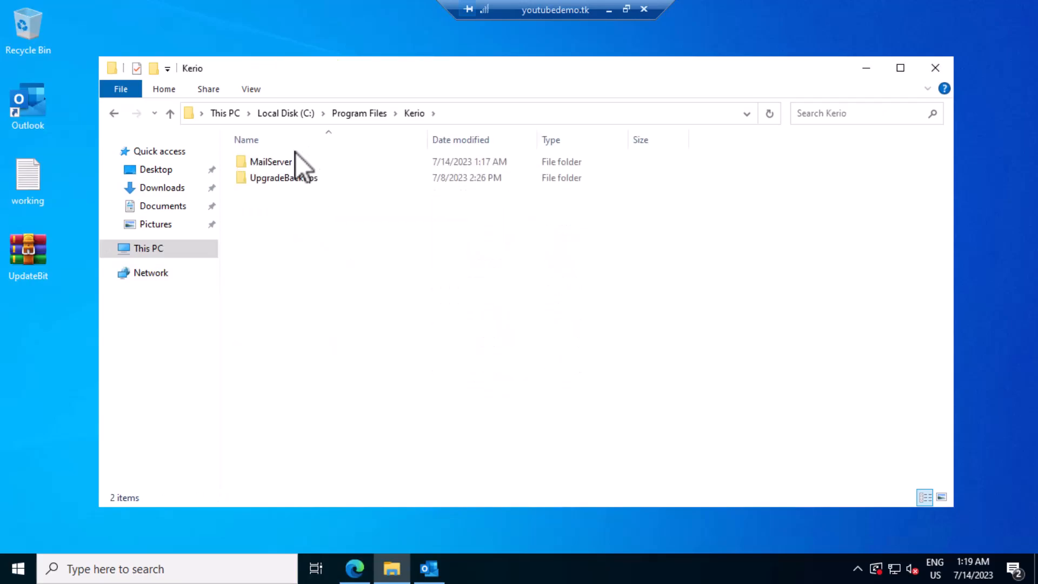
double_click(271, 161)
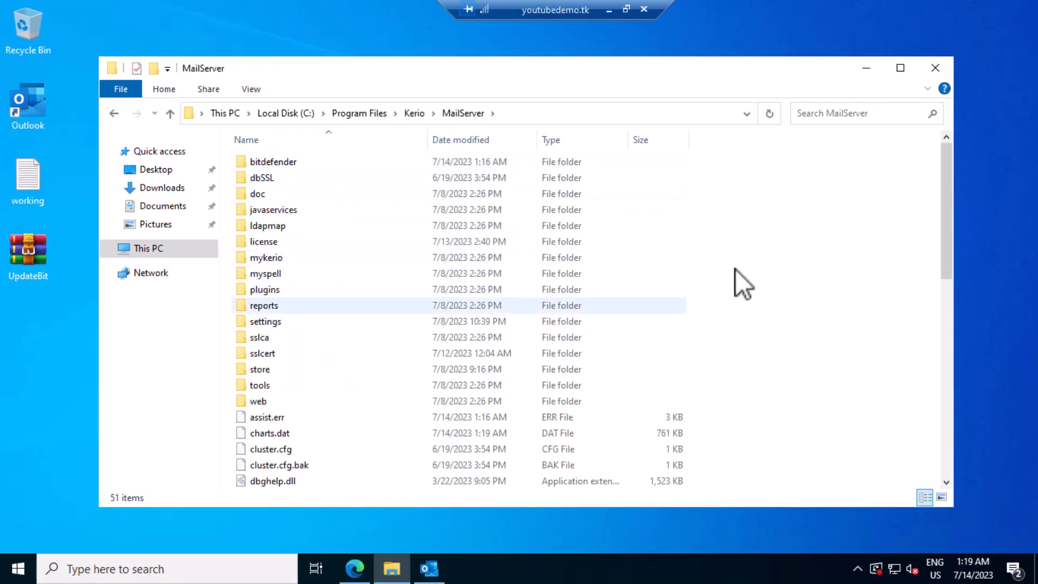
Step: Paste the UpdateBit archive into MailServer, extract it here and enter the UpdateBit folder
left_click(269, 480)
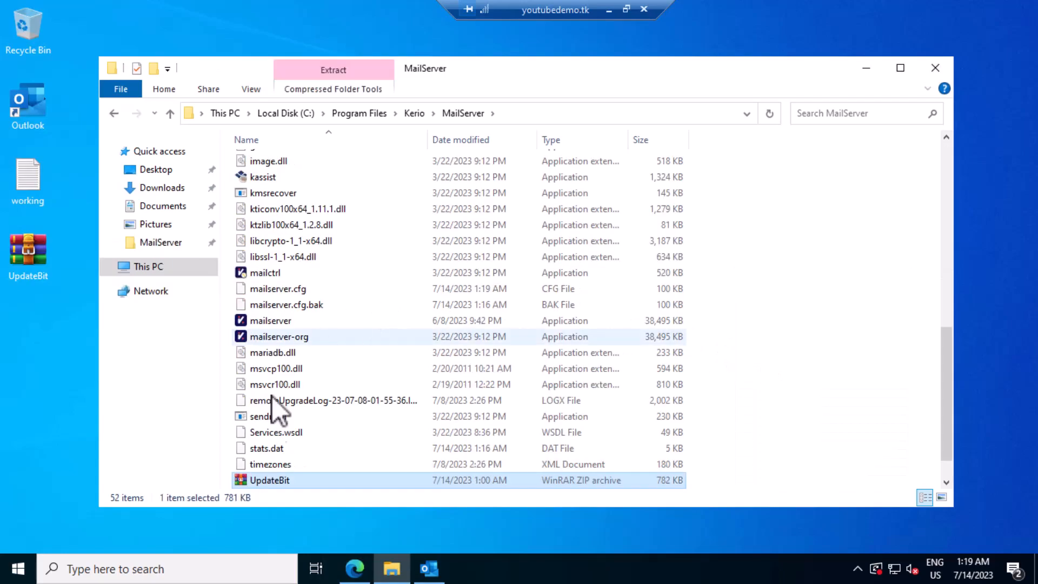
right_click(269, 480)
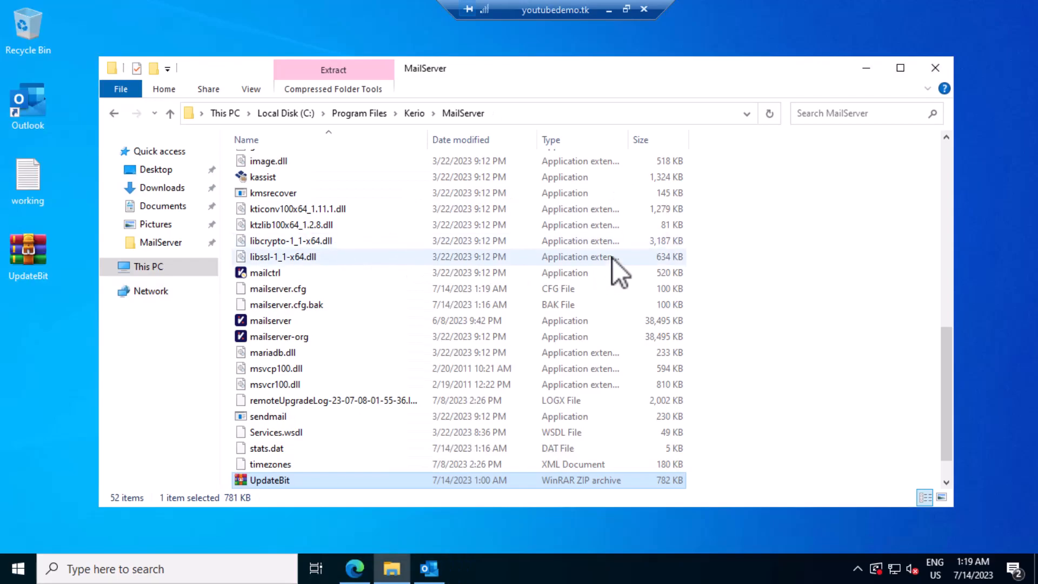
scroll("up", 3)
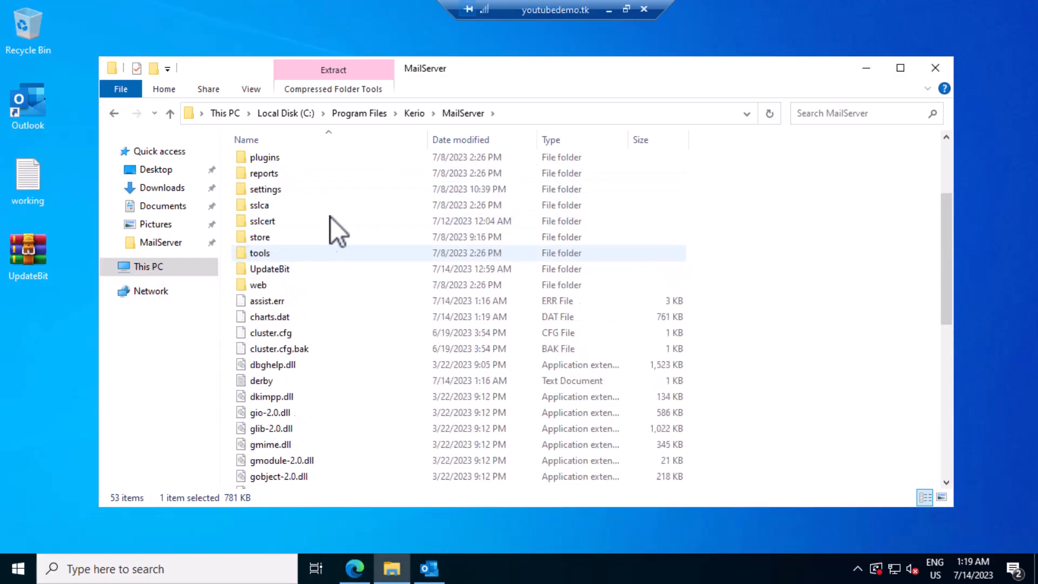
double_click(269, 268)
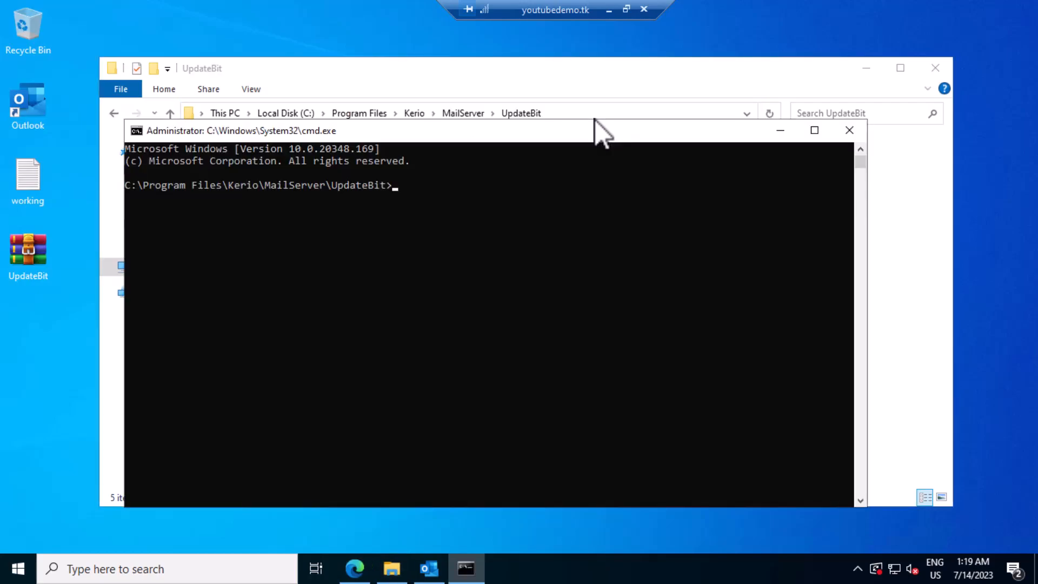
mouse_move(414, 296)
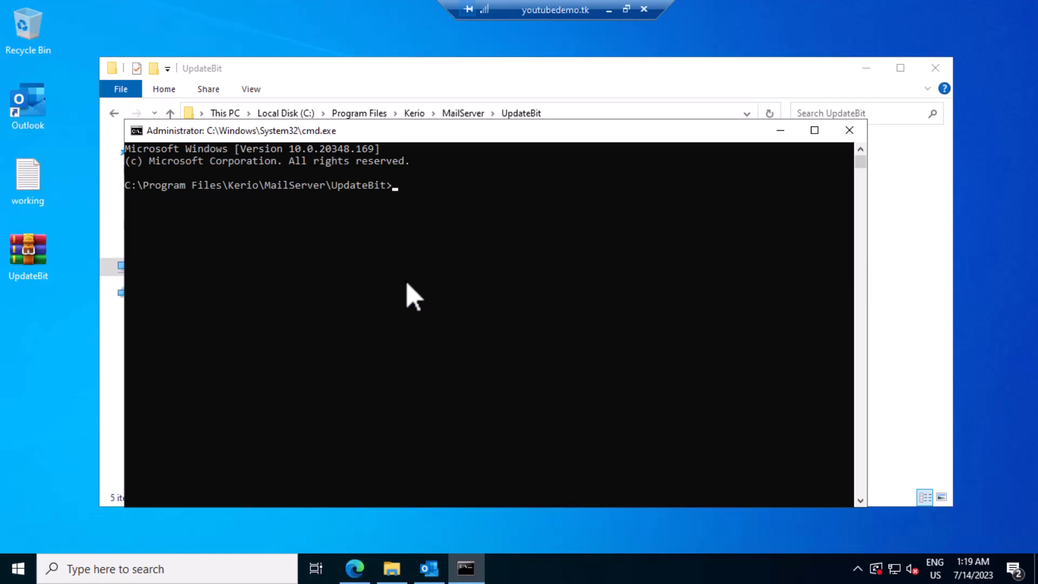
Step: Run Update.bat in the elevated Command Prompt to start downloading the Bitdefender update
type("Update.bat")
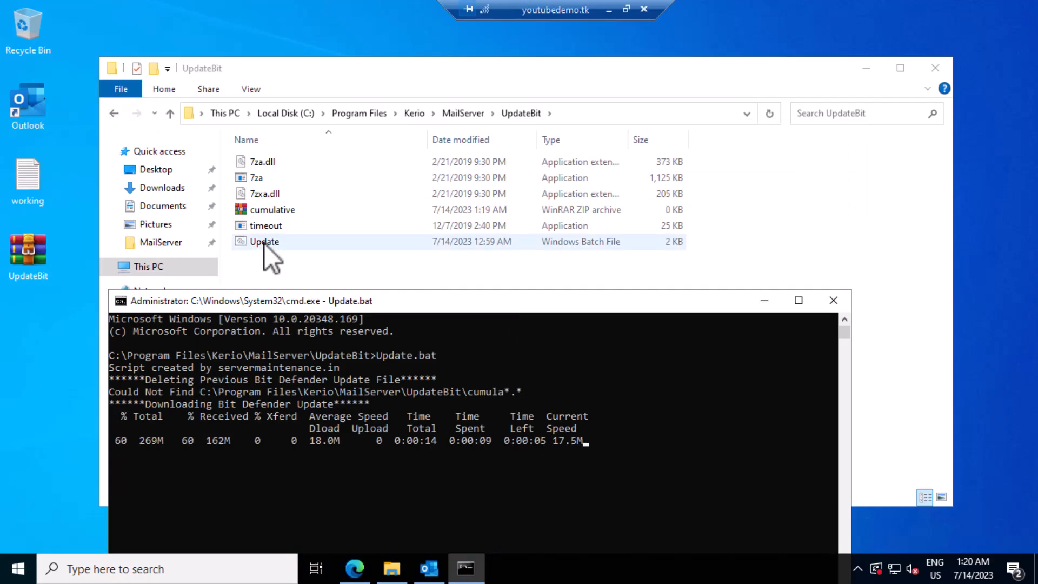
right_click(263, 241)
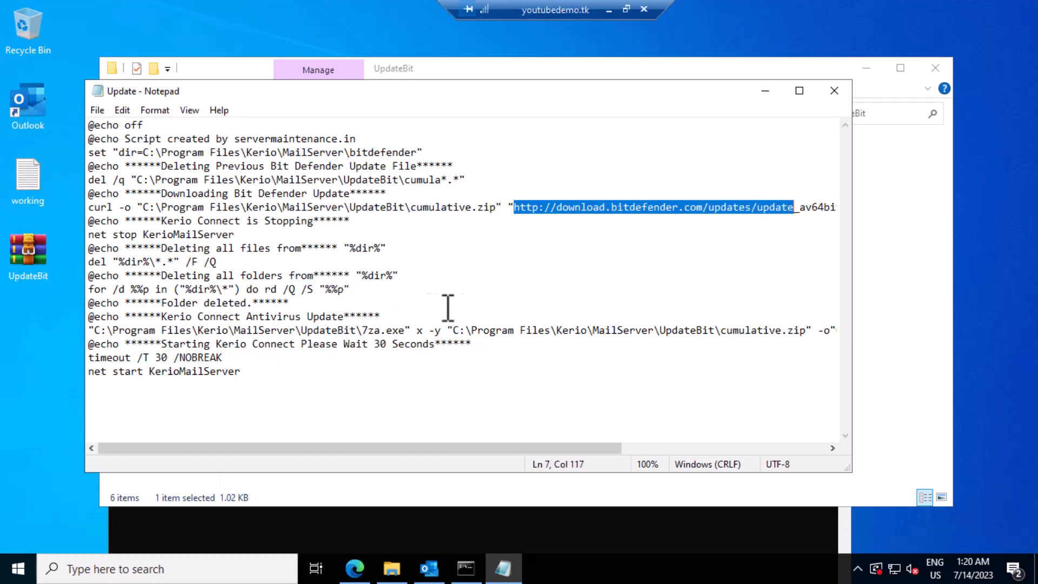
mouse_move(365, 315)
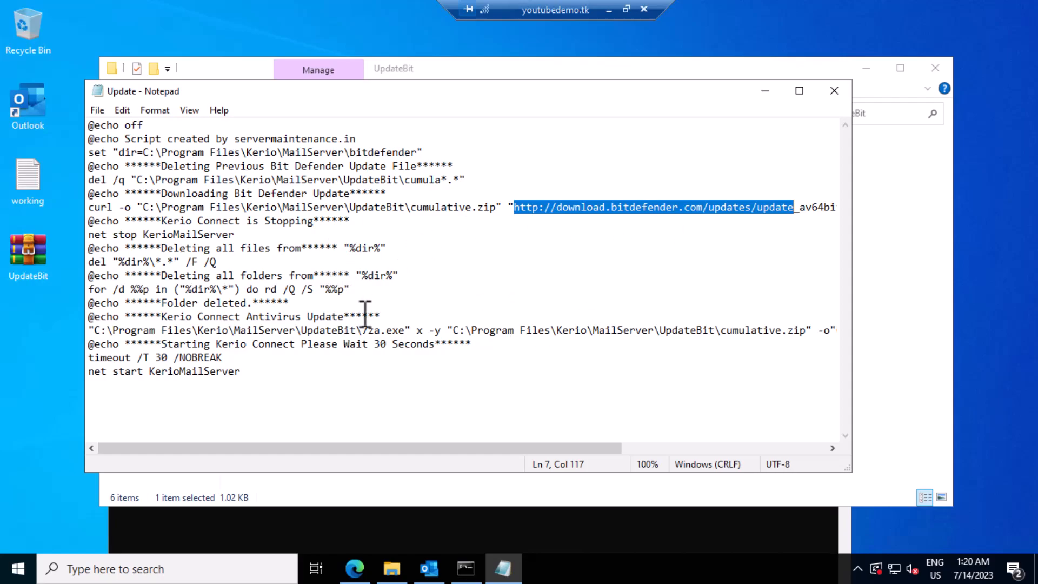
mouse_move(472, 245)
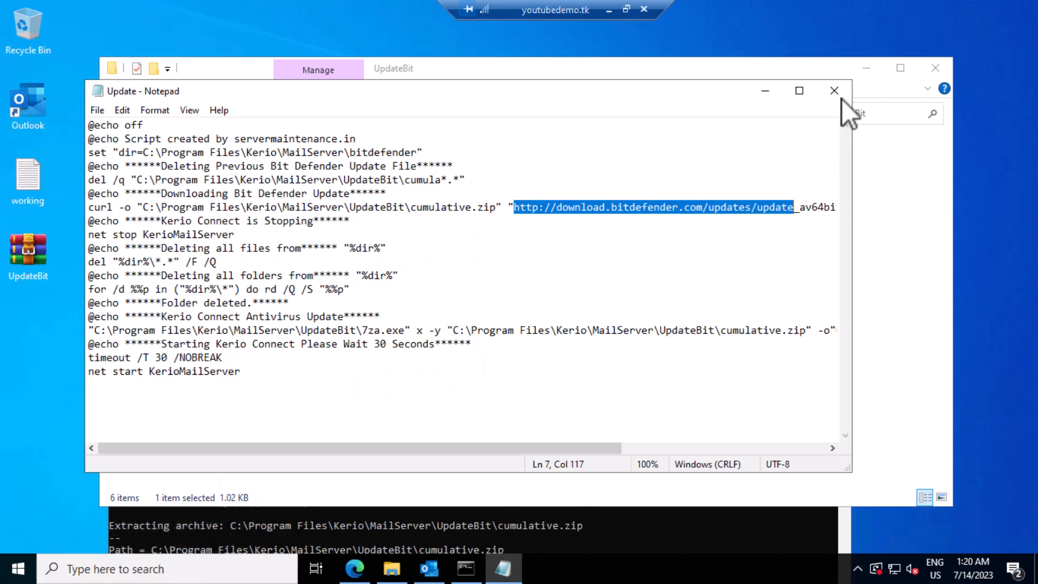
left_click(834, 91)
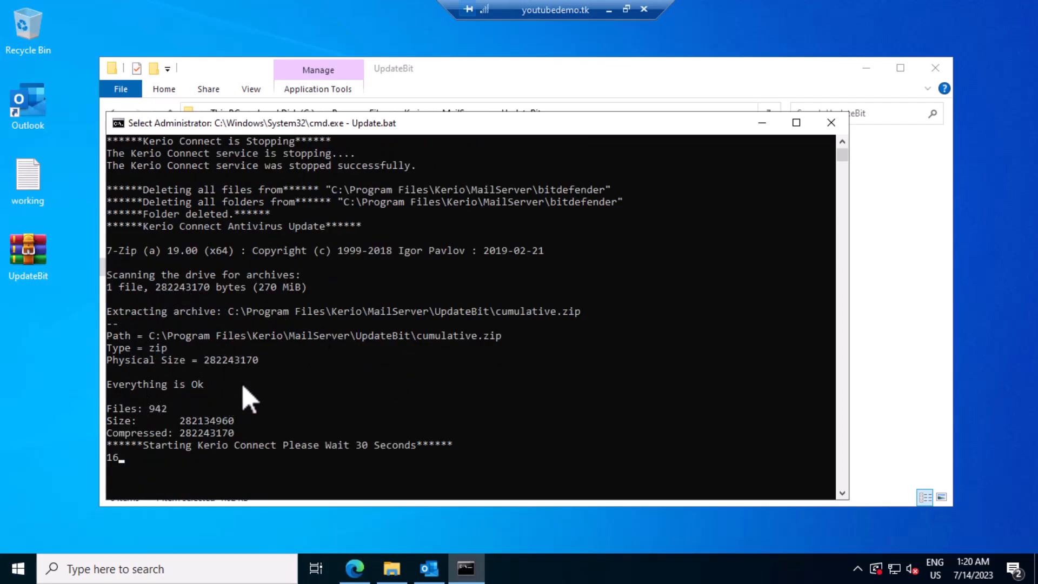
mouse_move(334, 386)
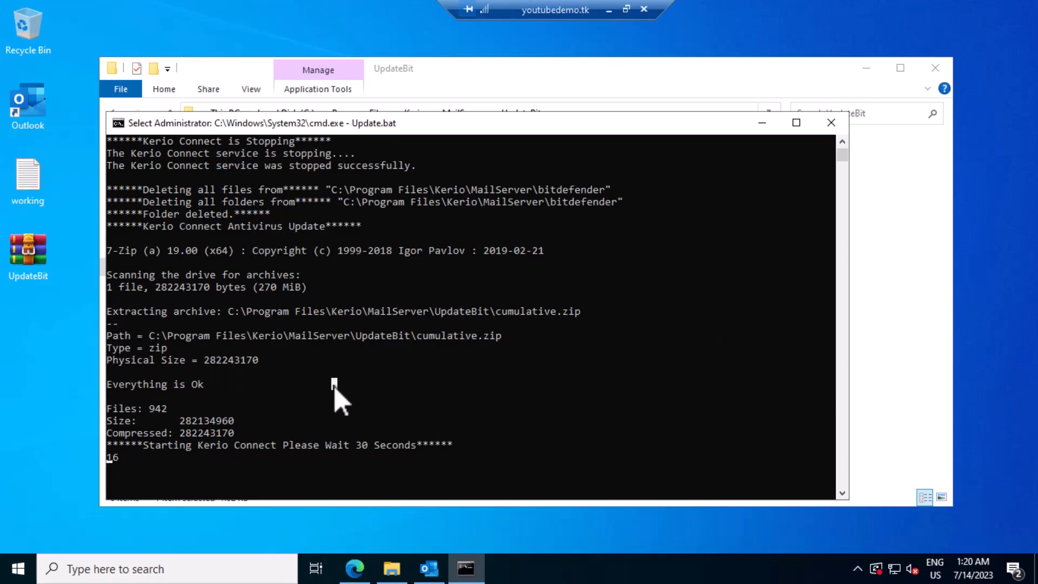
mouse_move(523, 341)
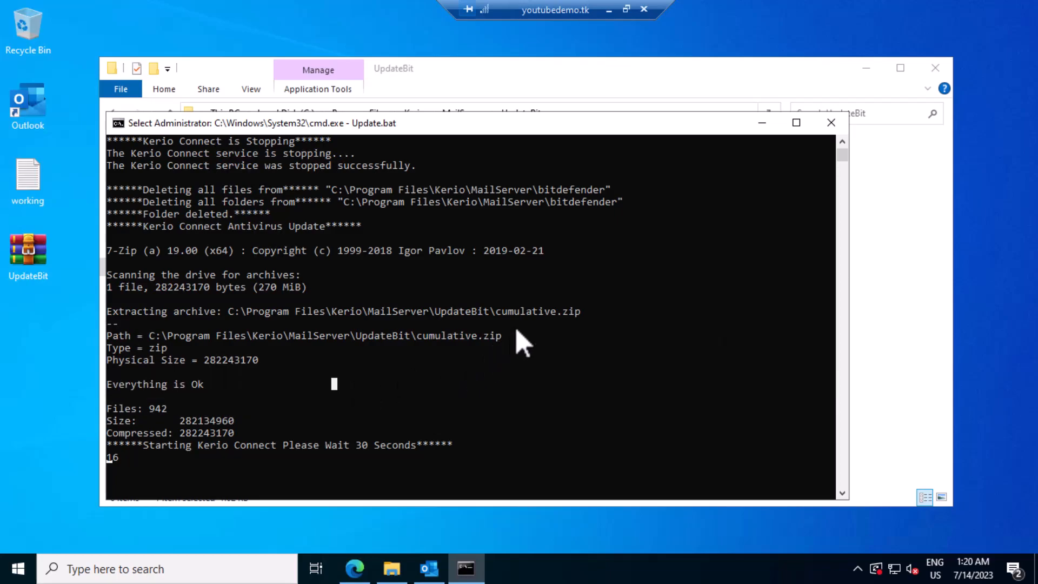
mouse_move(470, 314)
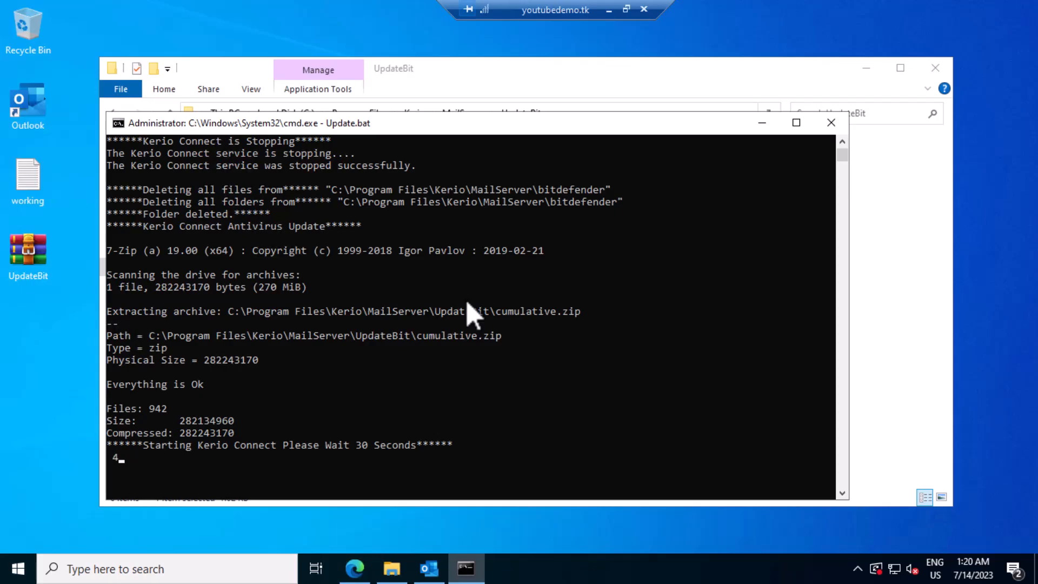
mouse_move(355, 410)
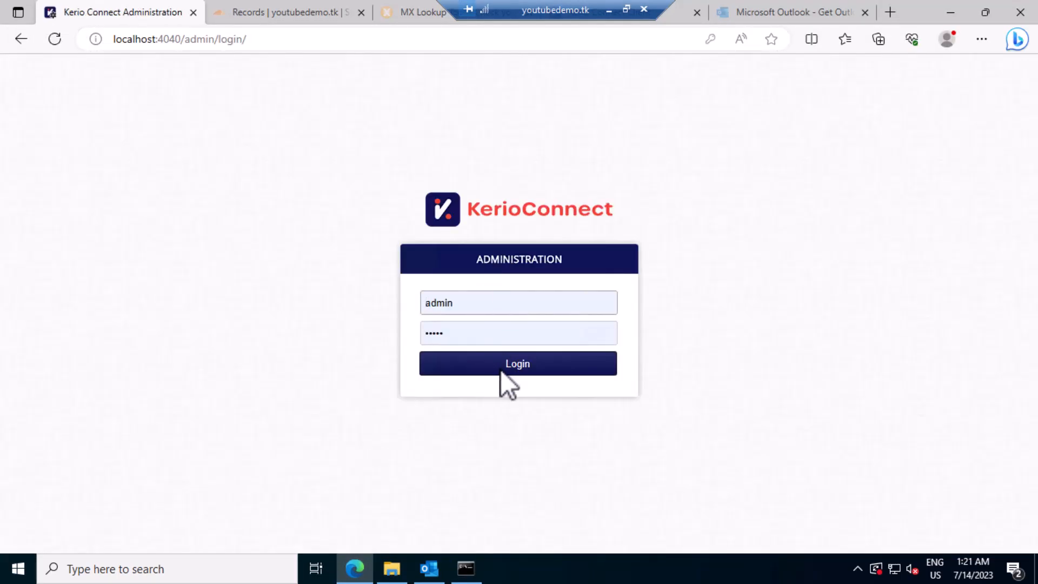
Step: Sign in again and view Antivirus settings showing database 12800641 and engine 11.0.1.19
left_click(517, 363)
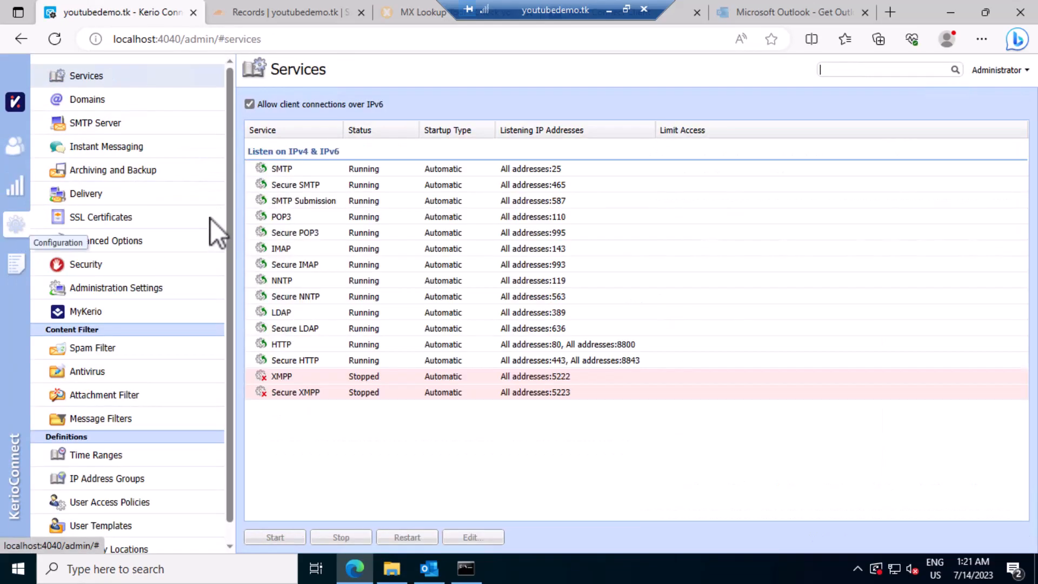
left_click(87, 371)
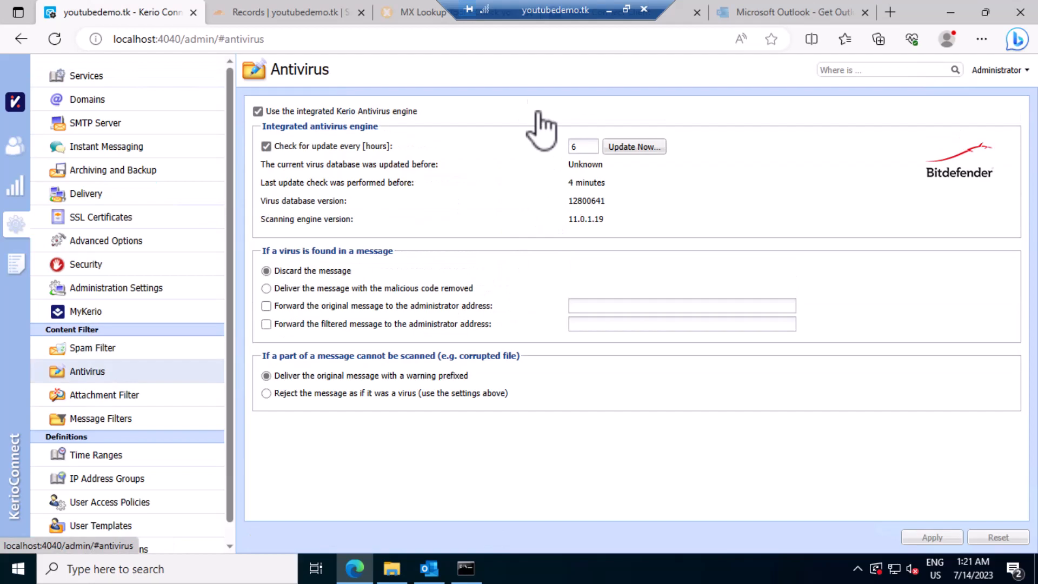
mouse_move(639, 222)
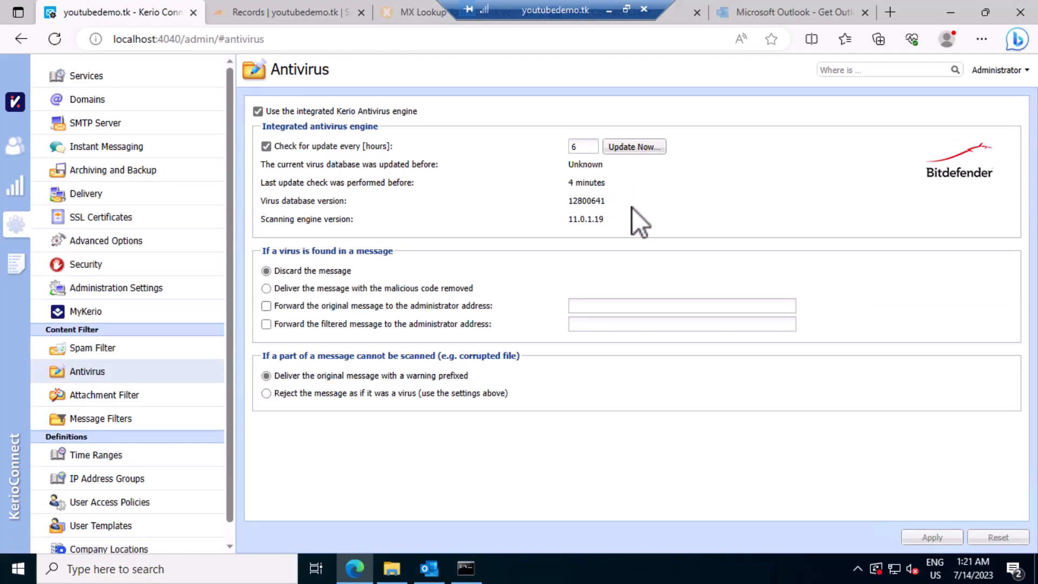
mouse_move(583, 222)
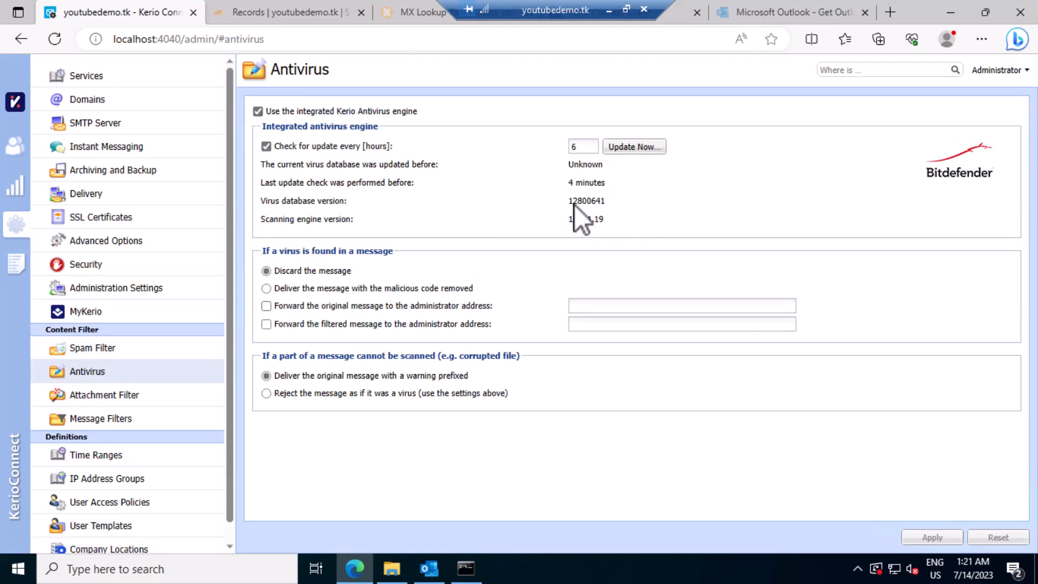
mouse_move(692, 209)
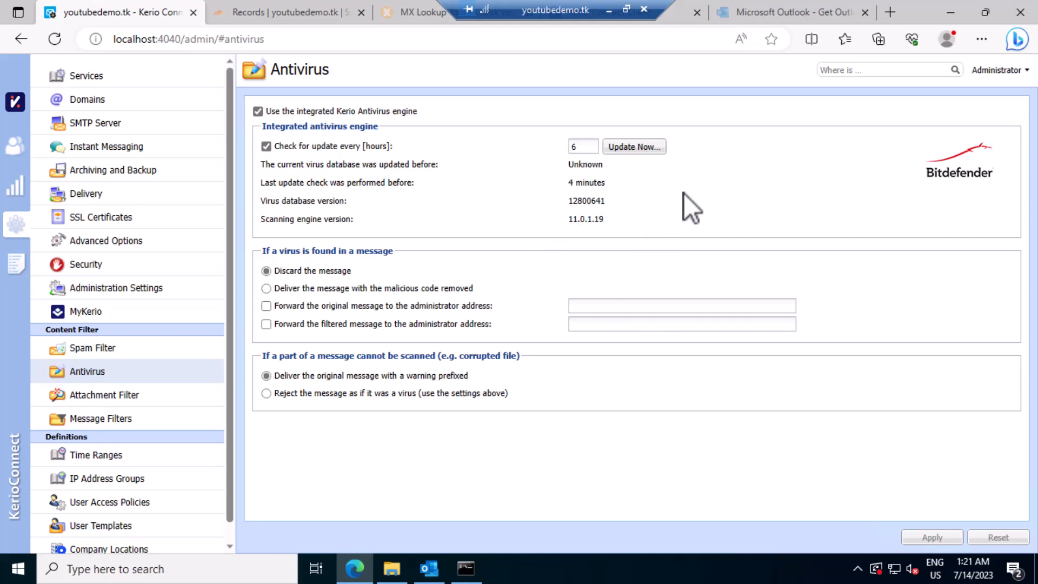
mouse_move(682, 205)
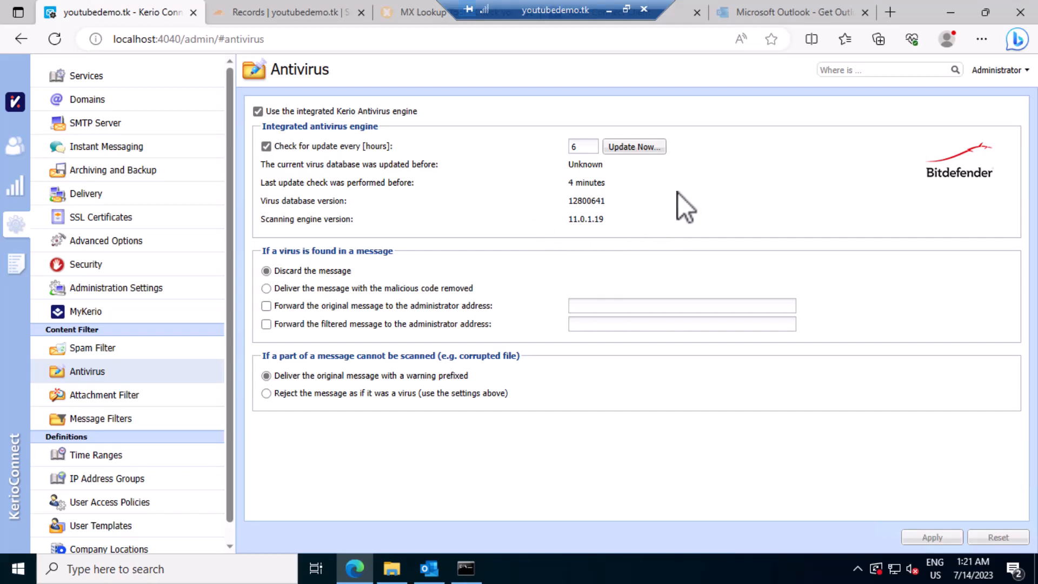
mouse_move(446, 215)
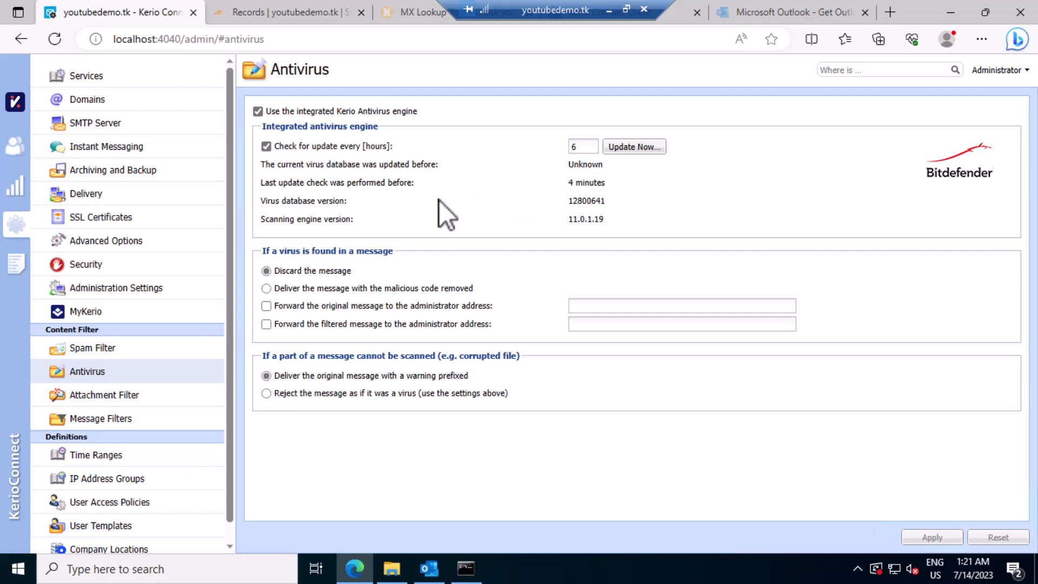